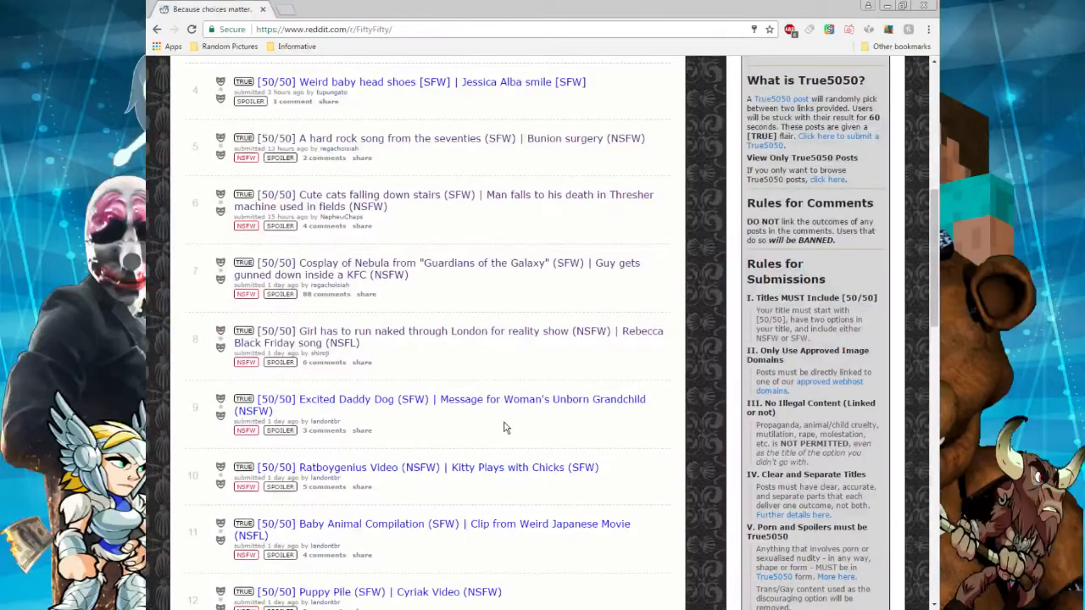
- Scroll to the Cat vs Balloons Compilation post and open its link in a new tab
scroll(down, 3)
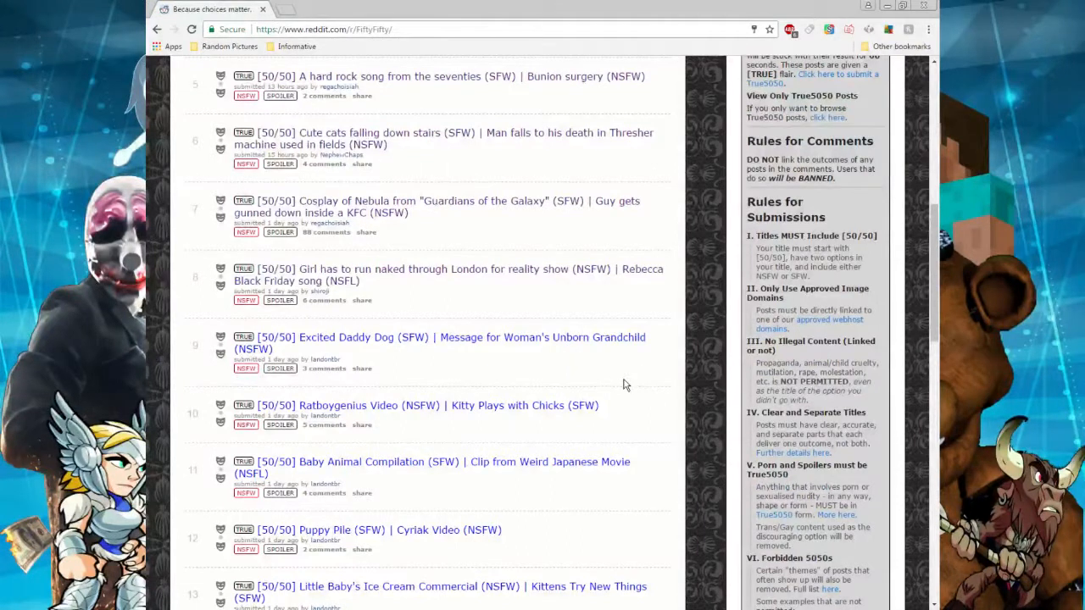
scroll(down, 3)
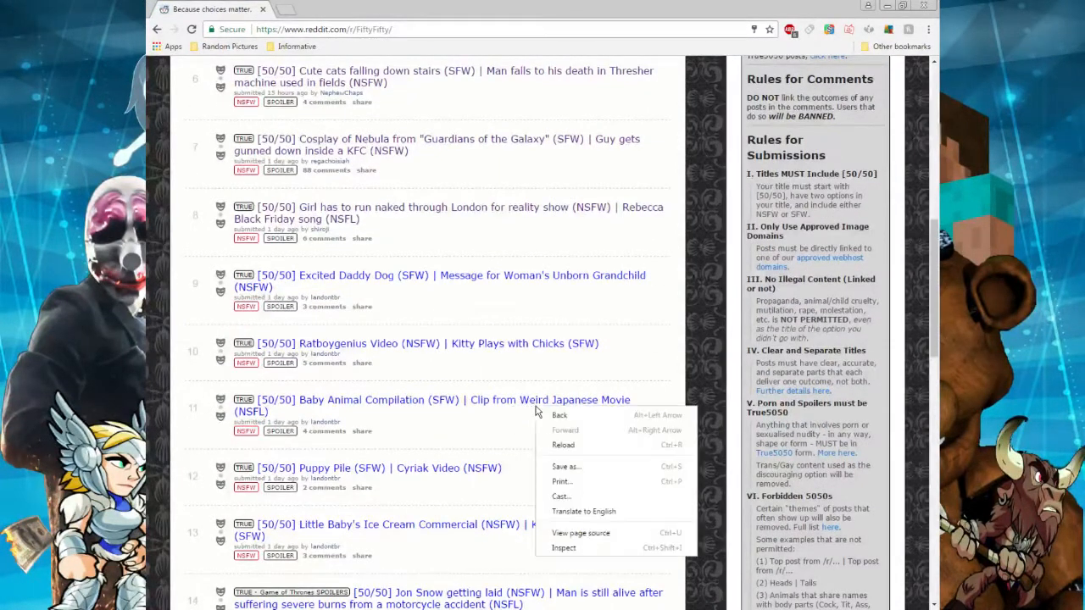
click(563, 445)
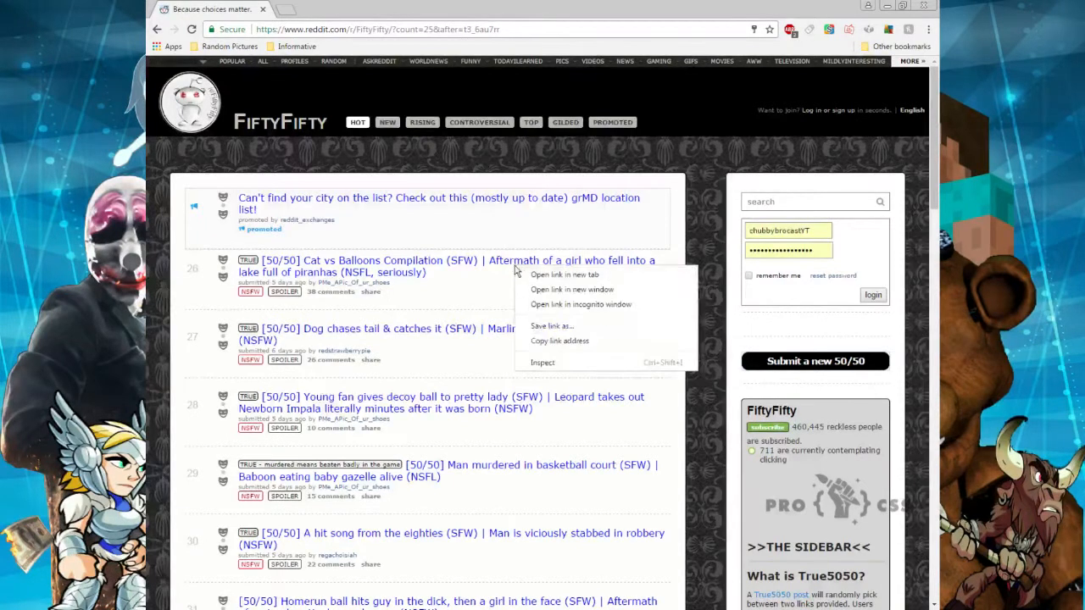
click(564, 274)
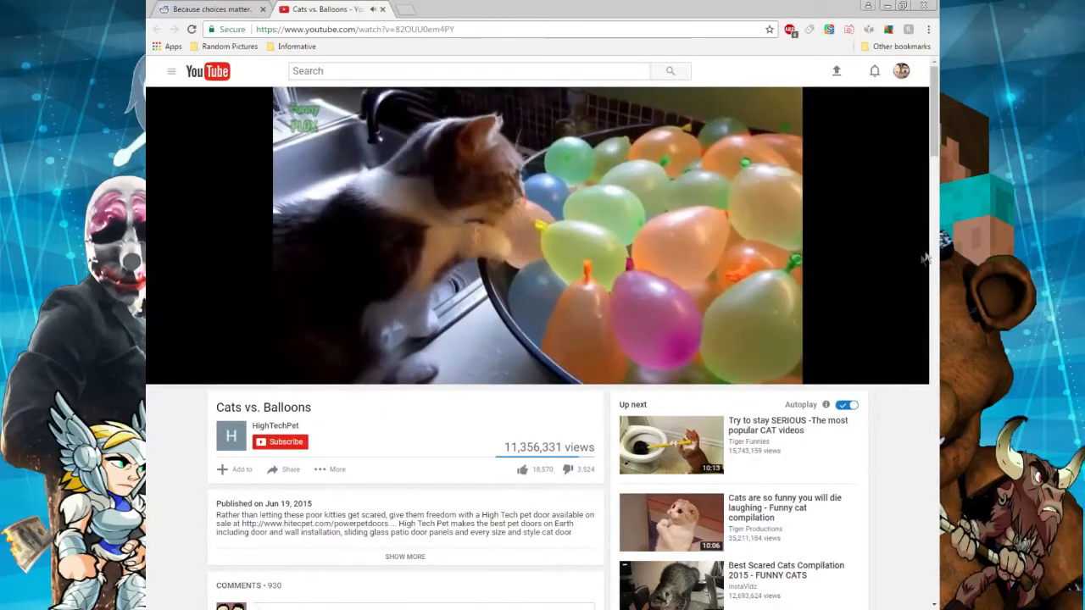
mouse_move(903, 265)
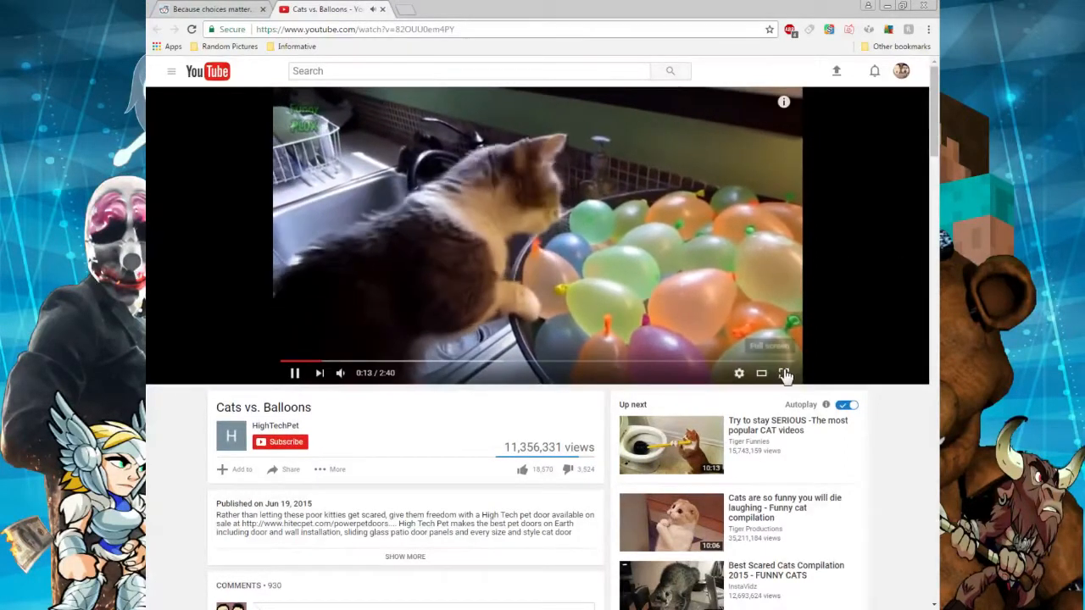
- Close the Cats vs. Balloons video, then view the baboon eating gazelle link in a new tab
click(782, 373)
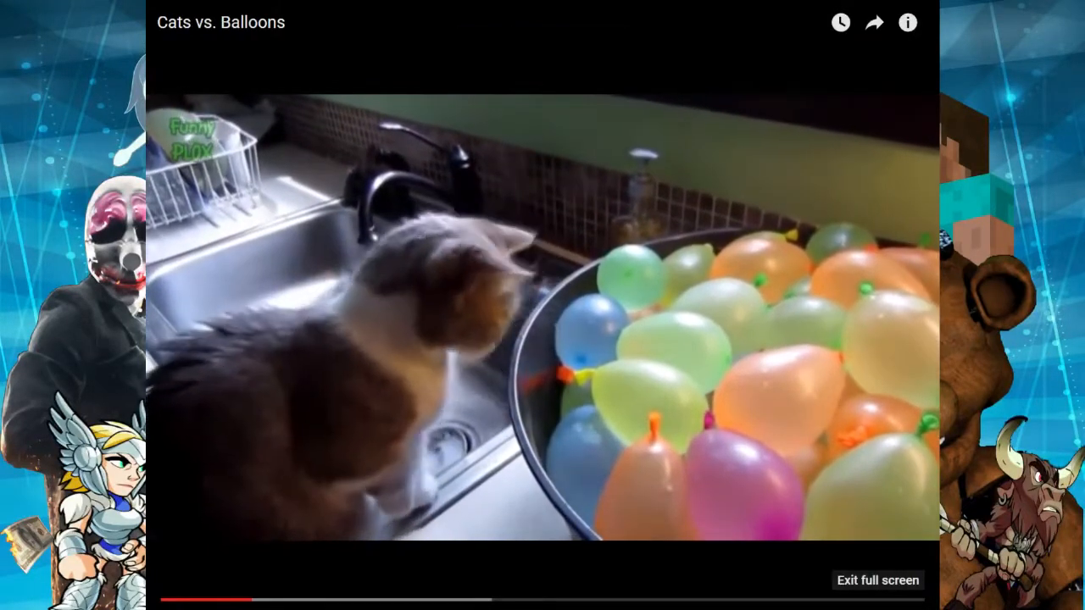
mouse_move(890, 443)
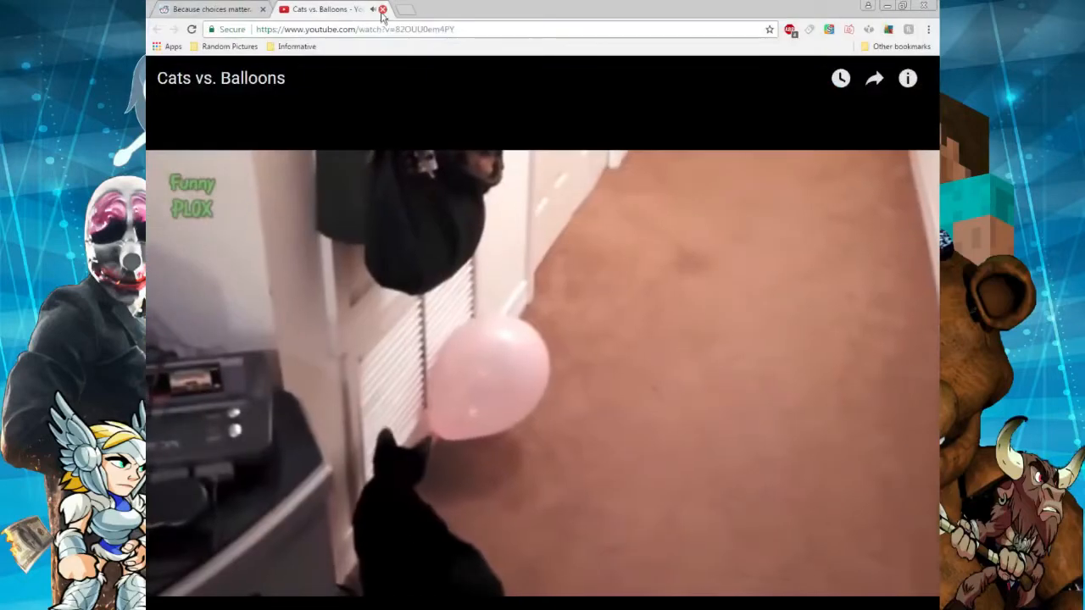
click(383, 10)
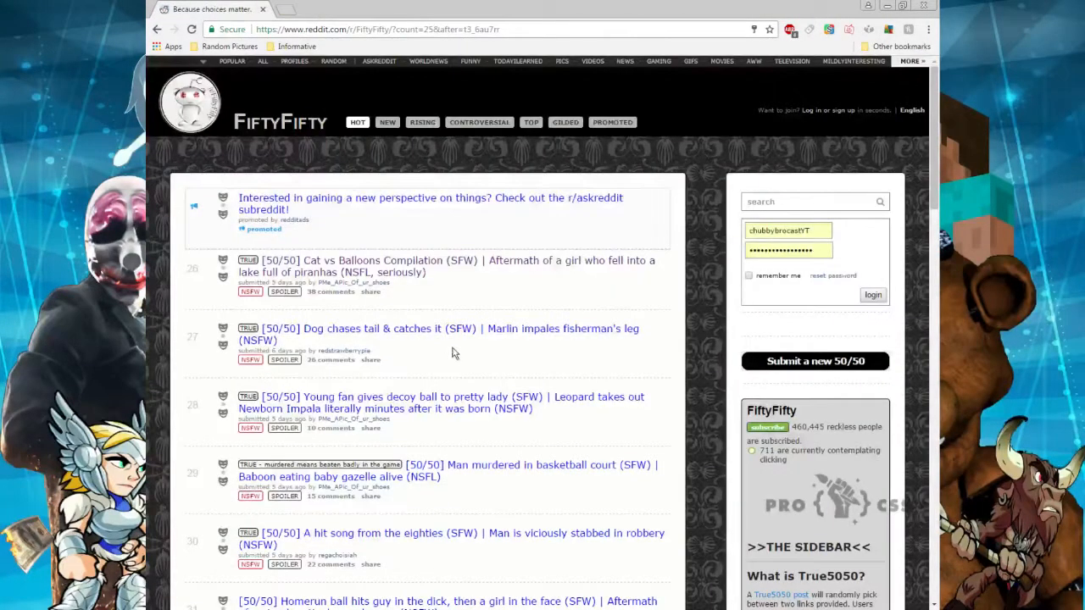
scroll(down, 3)
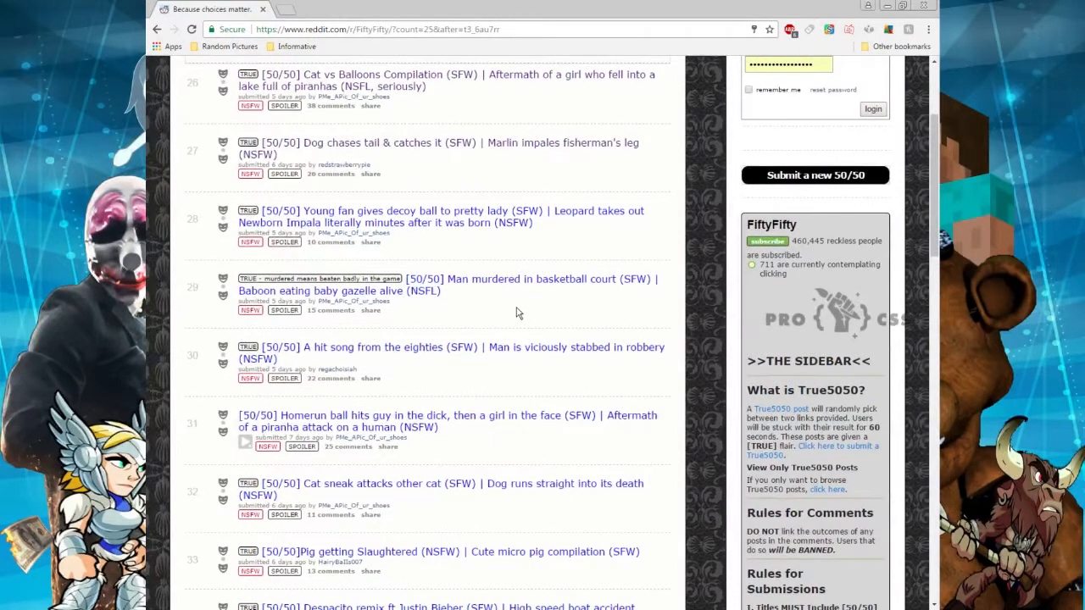
mouse_move(517, 284)
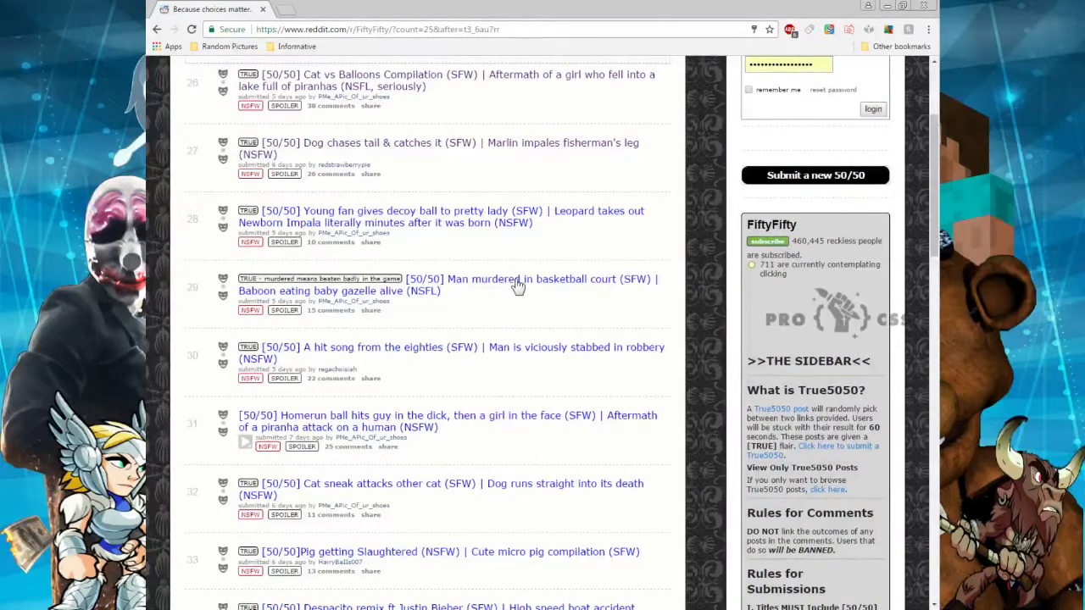
right_click(517, 283)
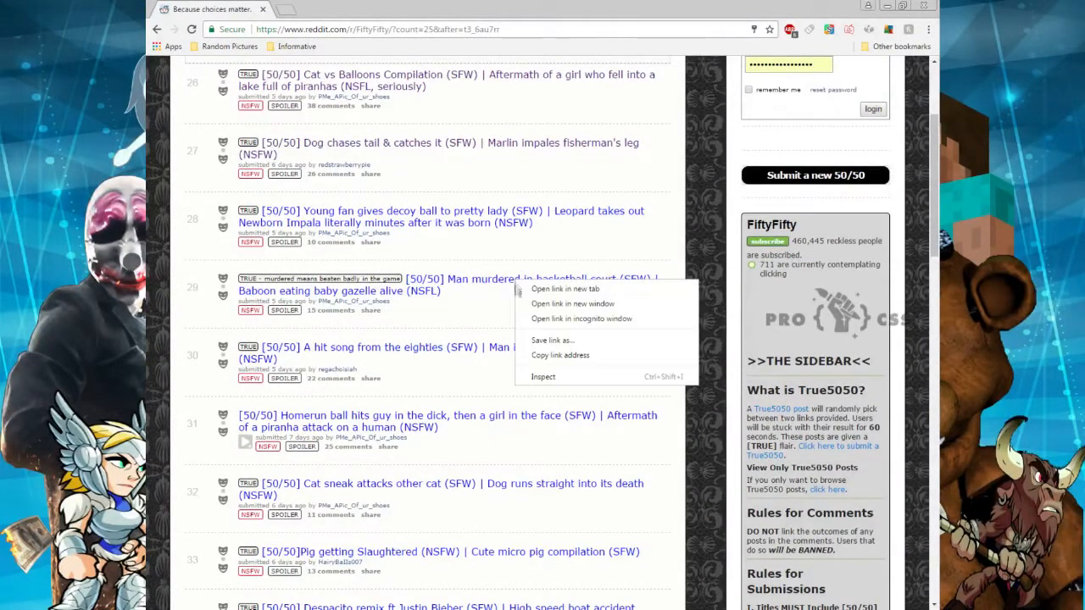
click(564, 288)
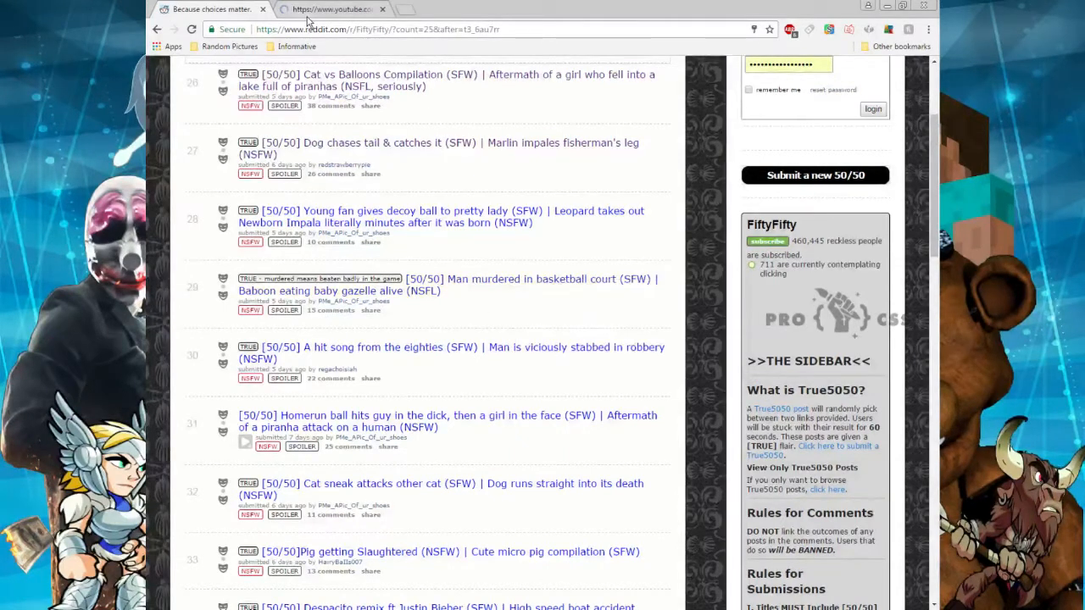
click(331, 10)
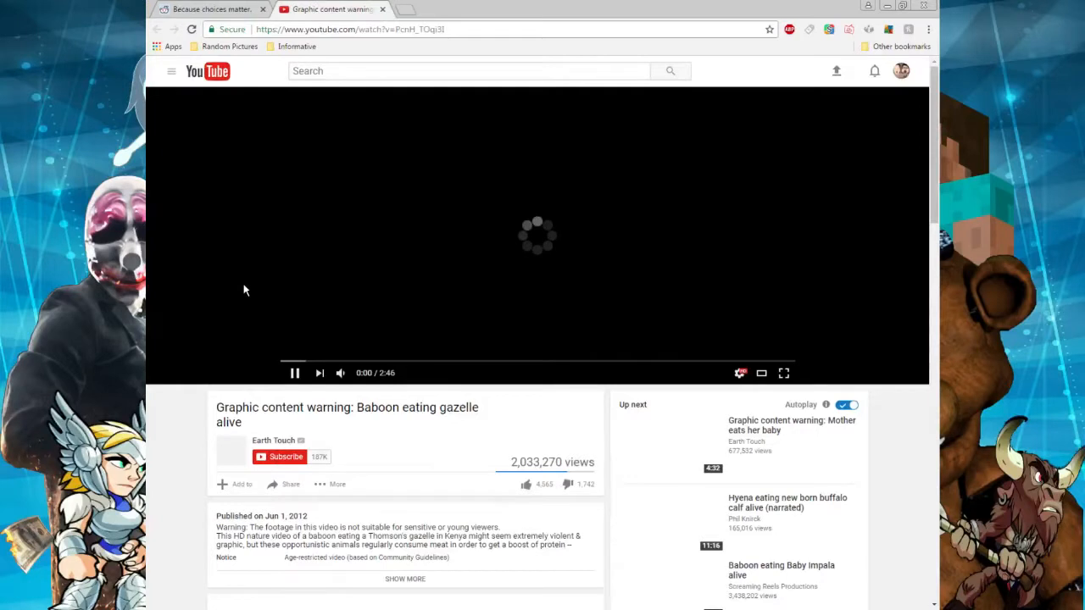
- Play the baboon eating gazelle video on YouTube
click(783, 373)
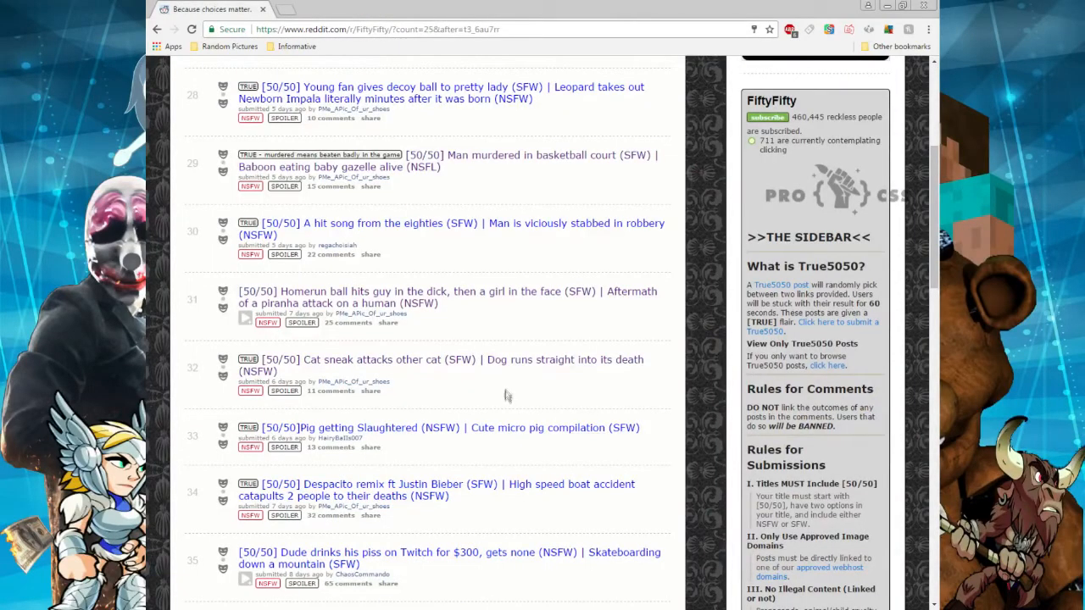
- Scroll to the Aliens knife trick post and view its link in a new tab
scroll(down, 3)
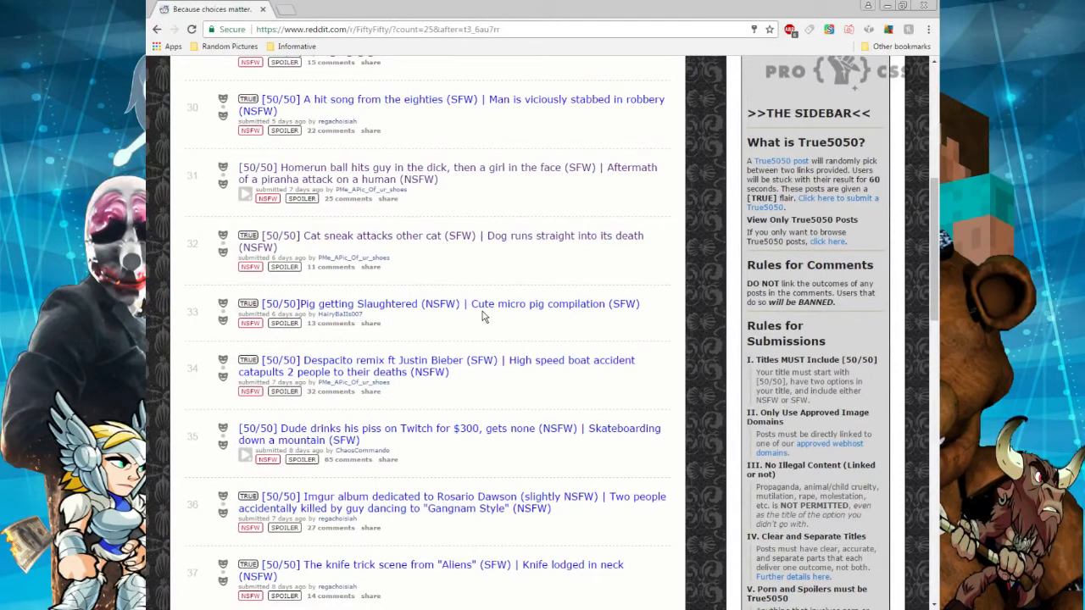
mouse_move(482, 322)
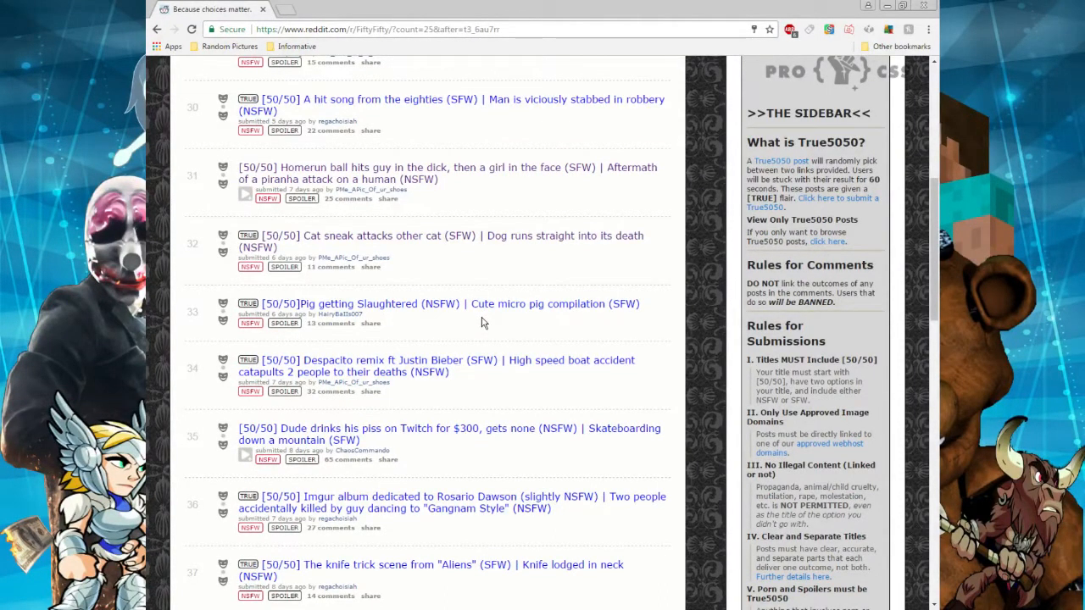
scroll(down, 3)
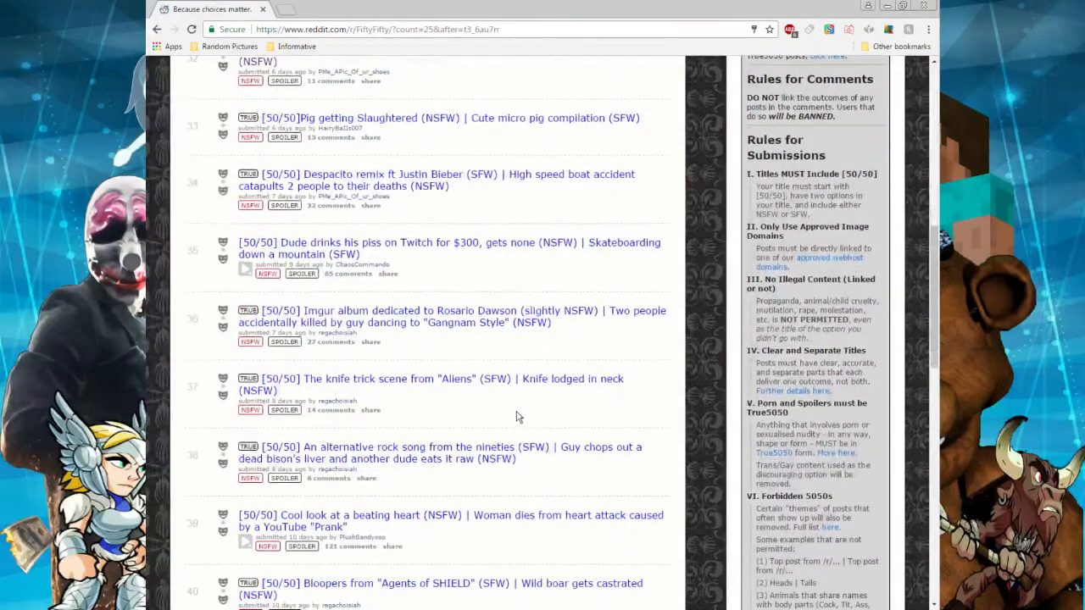
right_click(519, 415)
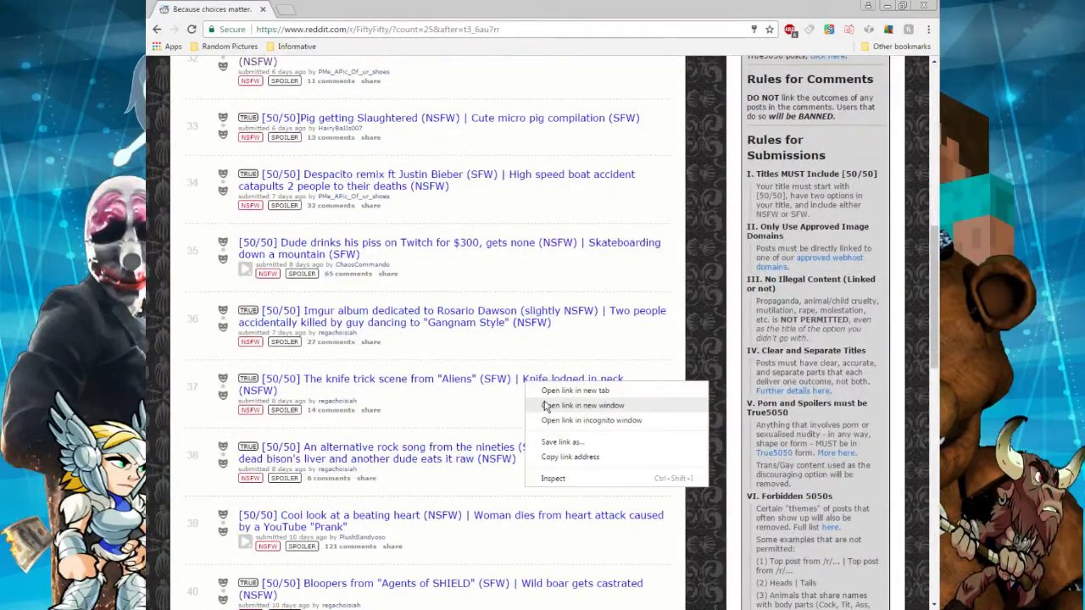
click(576, 390)
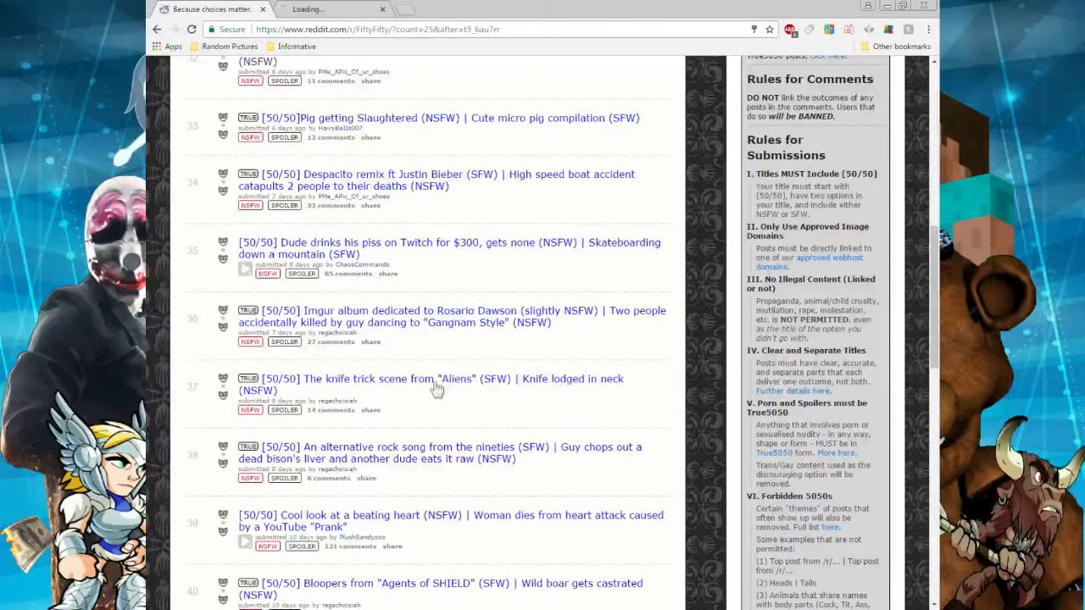
click(437, 385)
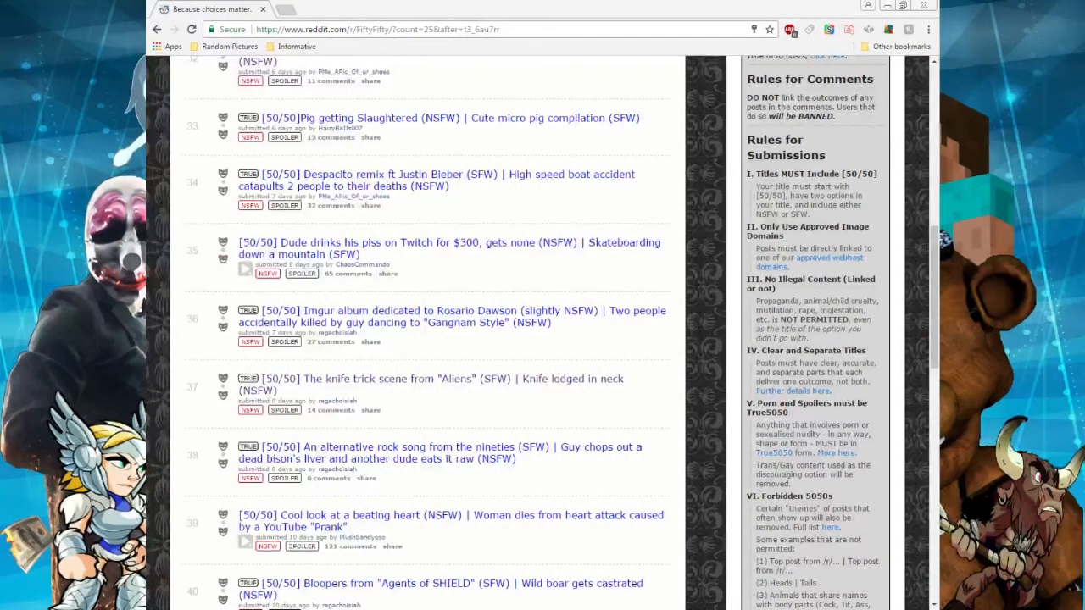
- Scroll back up the r/FiftyFifty post list after the knife trick video
scroll(up, 3)
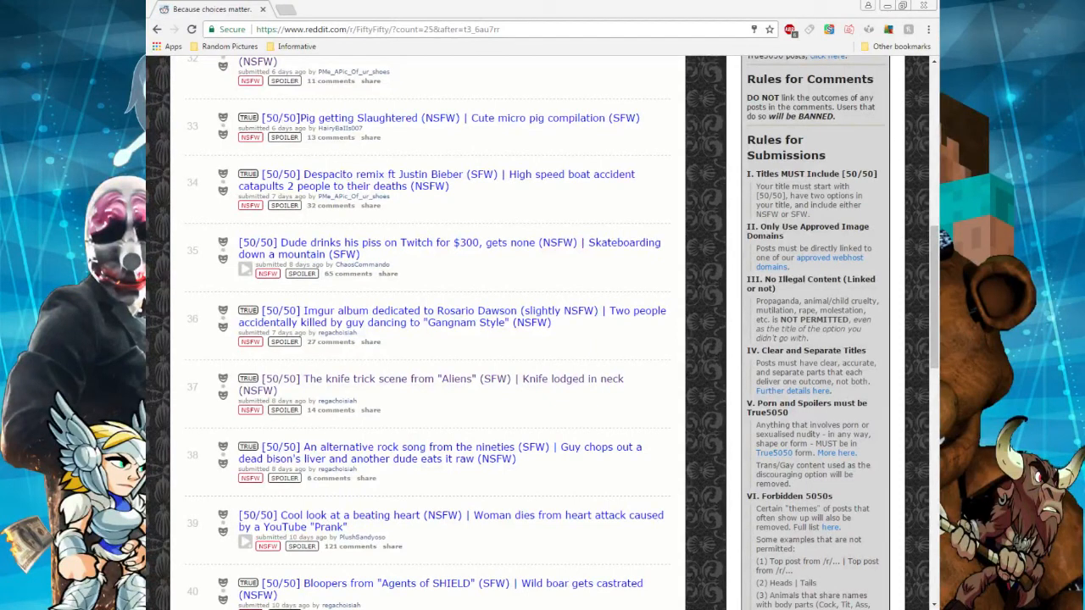